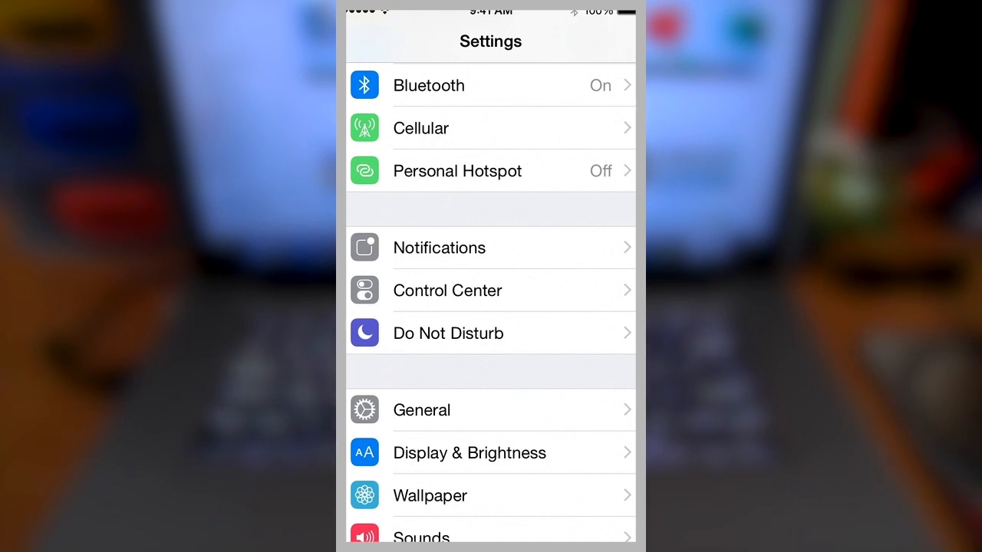
- Scroll the Settings list and open Notifications
scroll(down, 3)
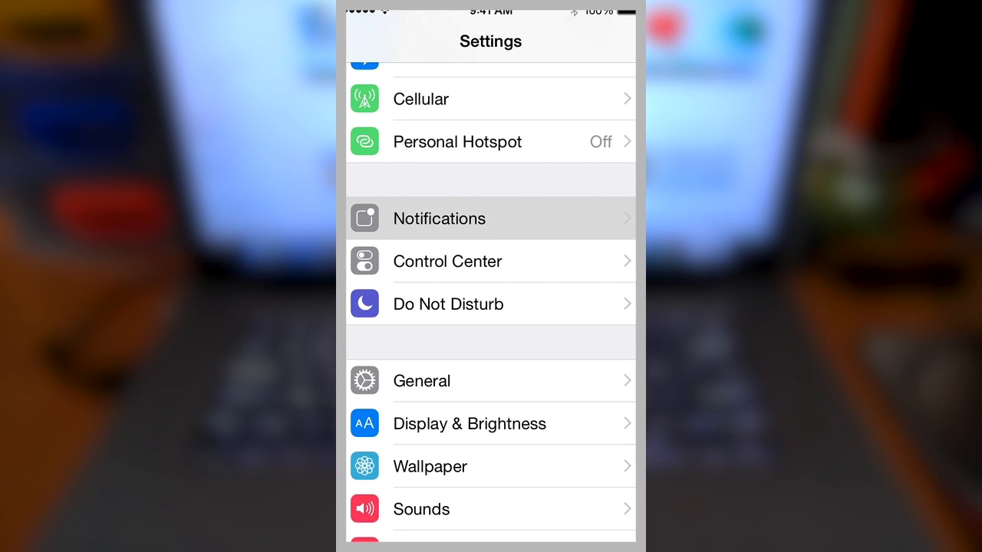
click(439, 218)
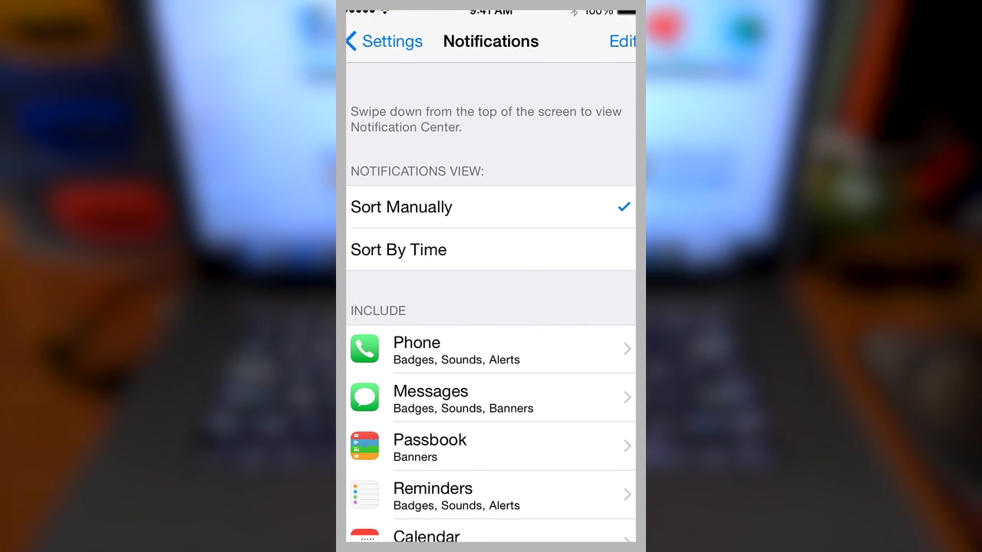
- Scroll the Notifications include list down to reach Messages
scroll(down, 3)
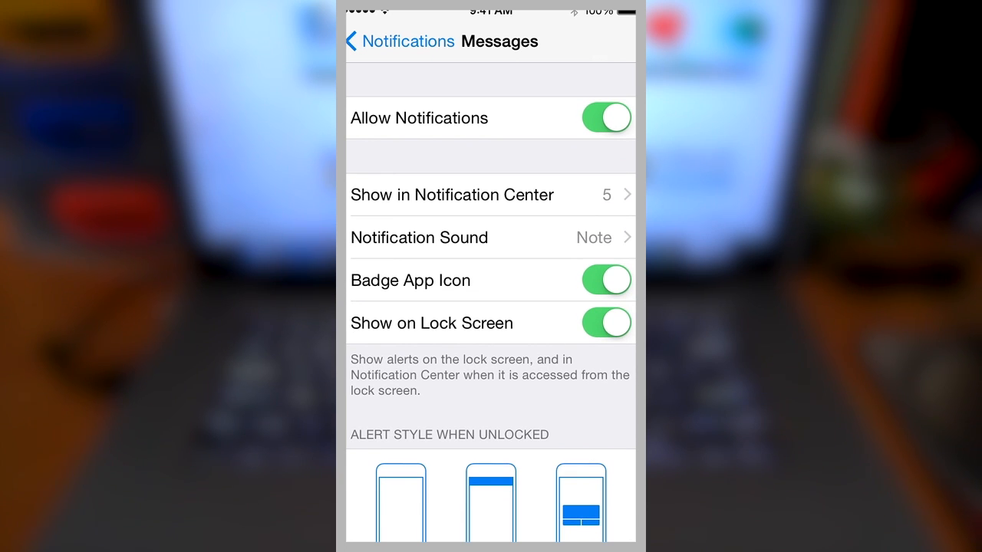
click(605, 117)
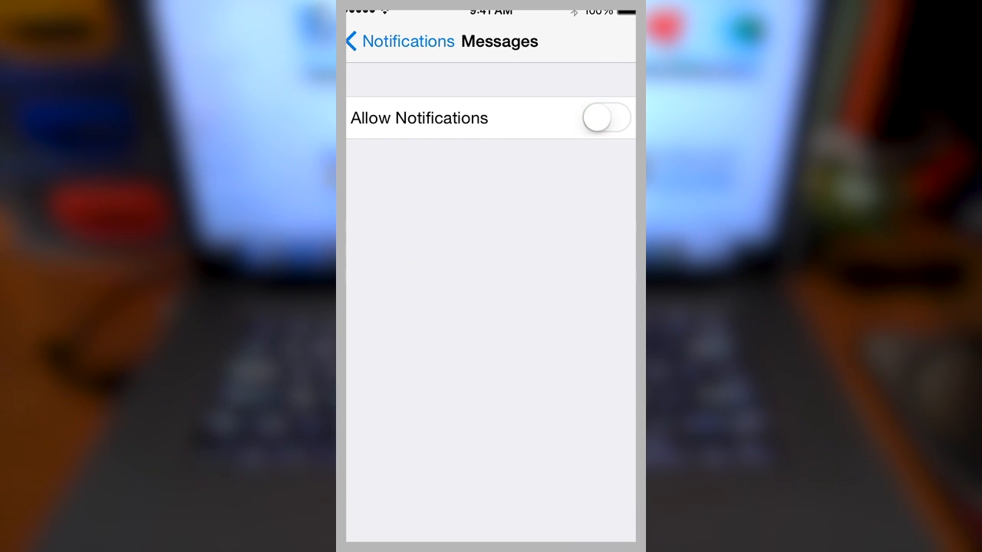
click(605, 117)
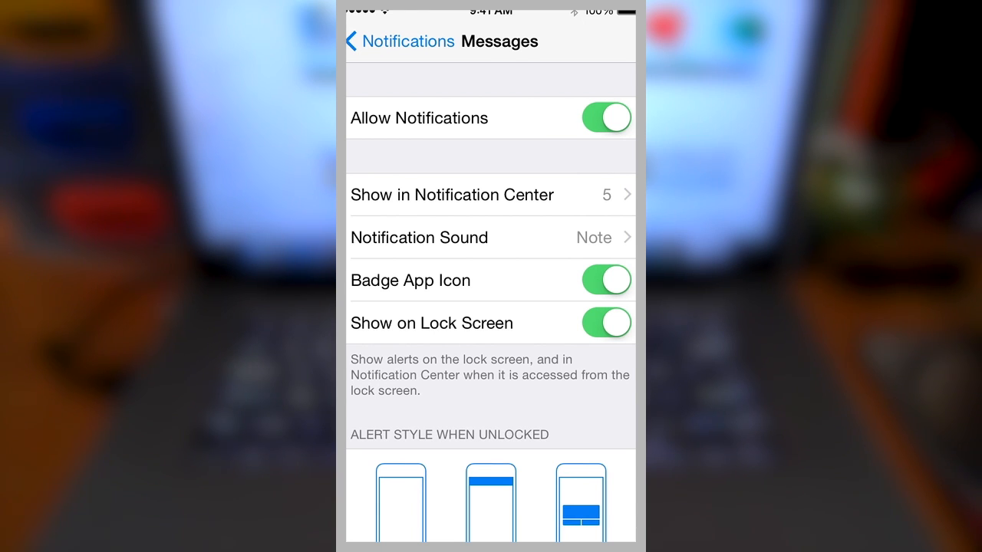
click(605, 119)
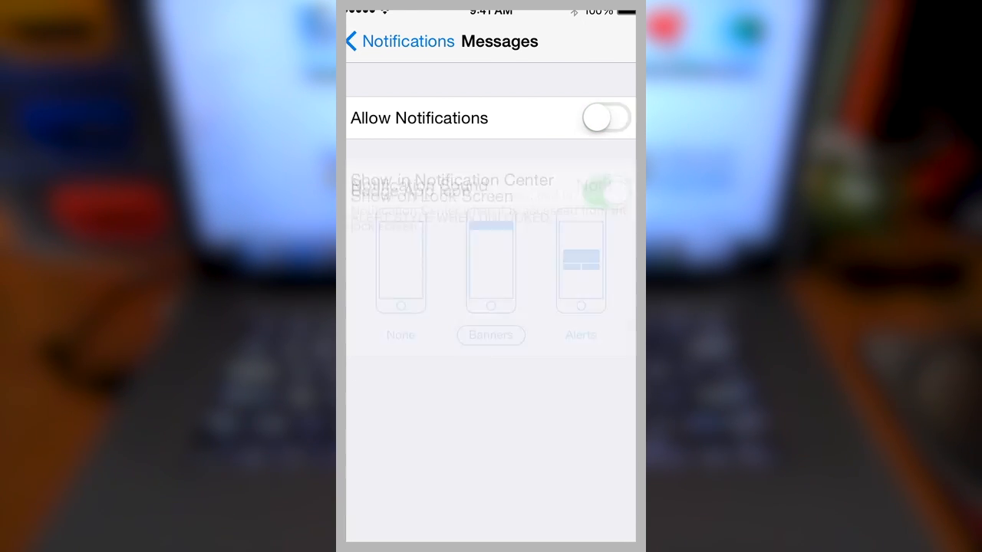
click(605, 118)
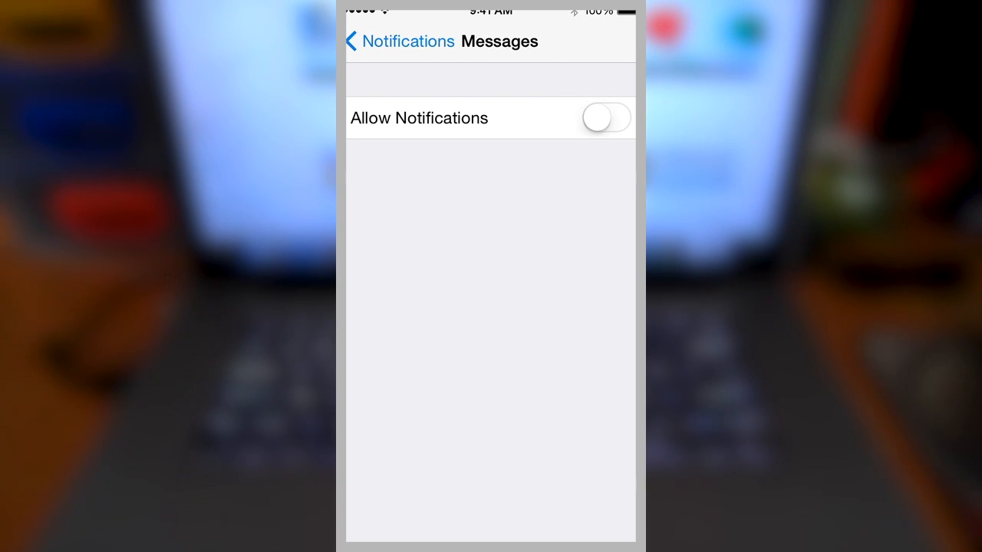
click(606, 118)
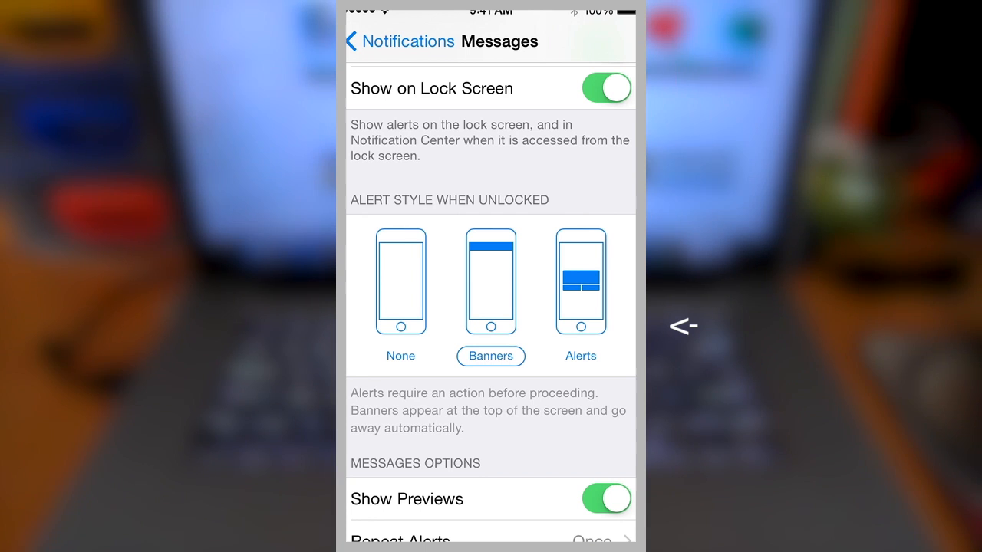
- Turn off Show on Lock Screen for Messages alerts
scroll(down, 3)
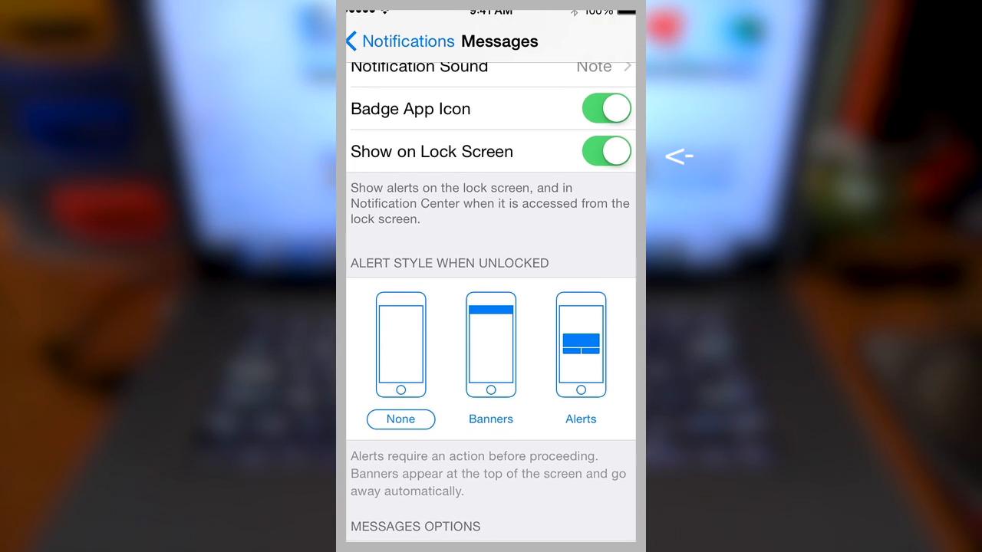
click(605, 151)
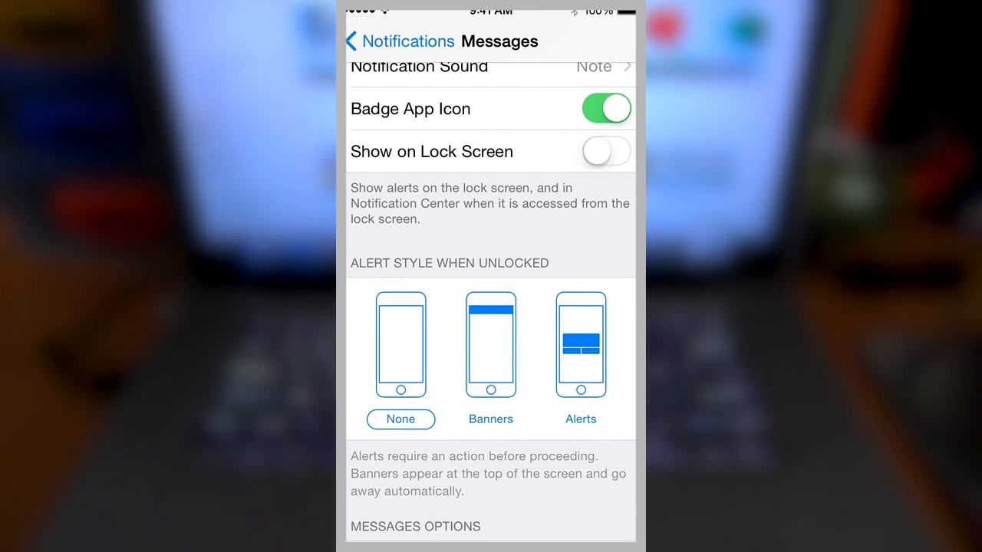
scroll(down, 3)
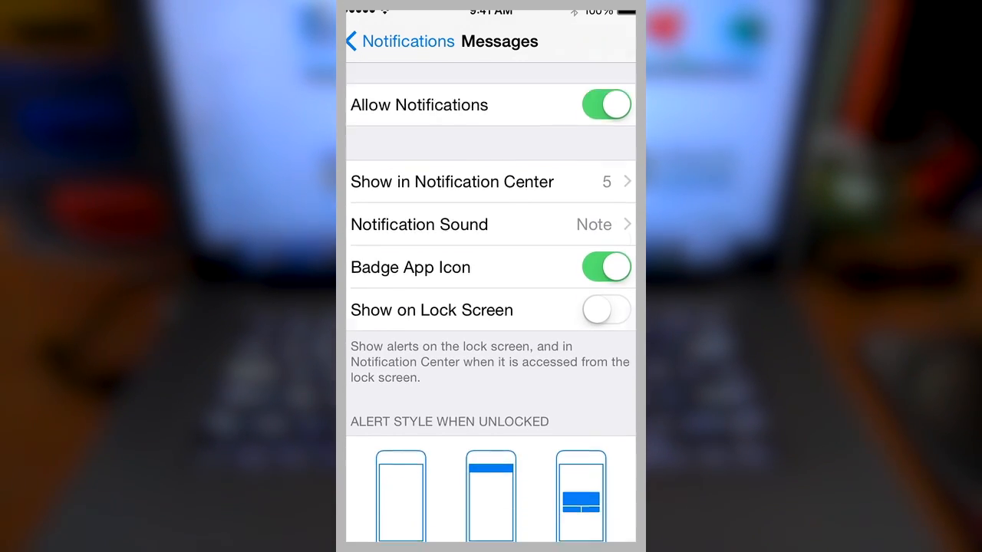
scroll(down, 3)
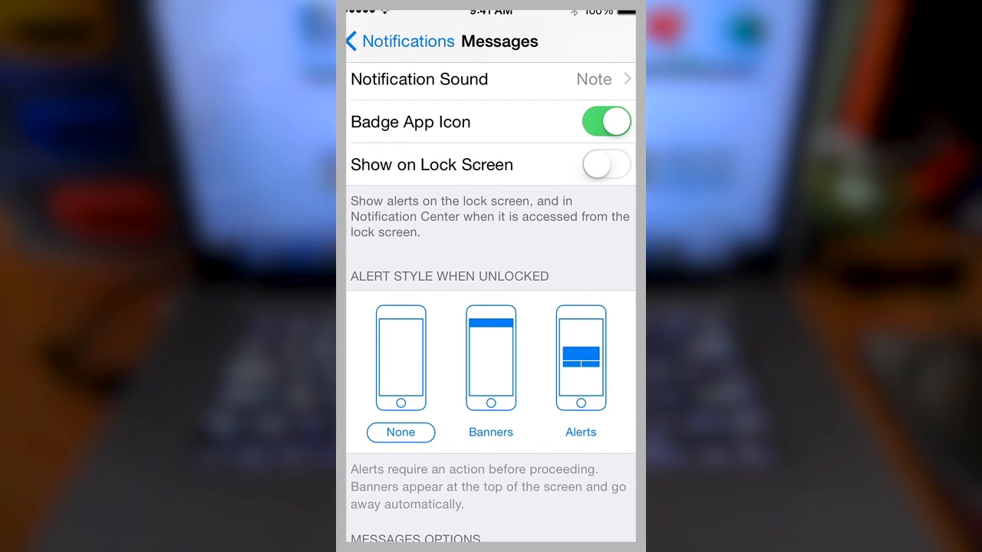